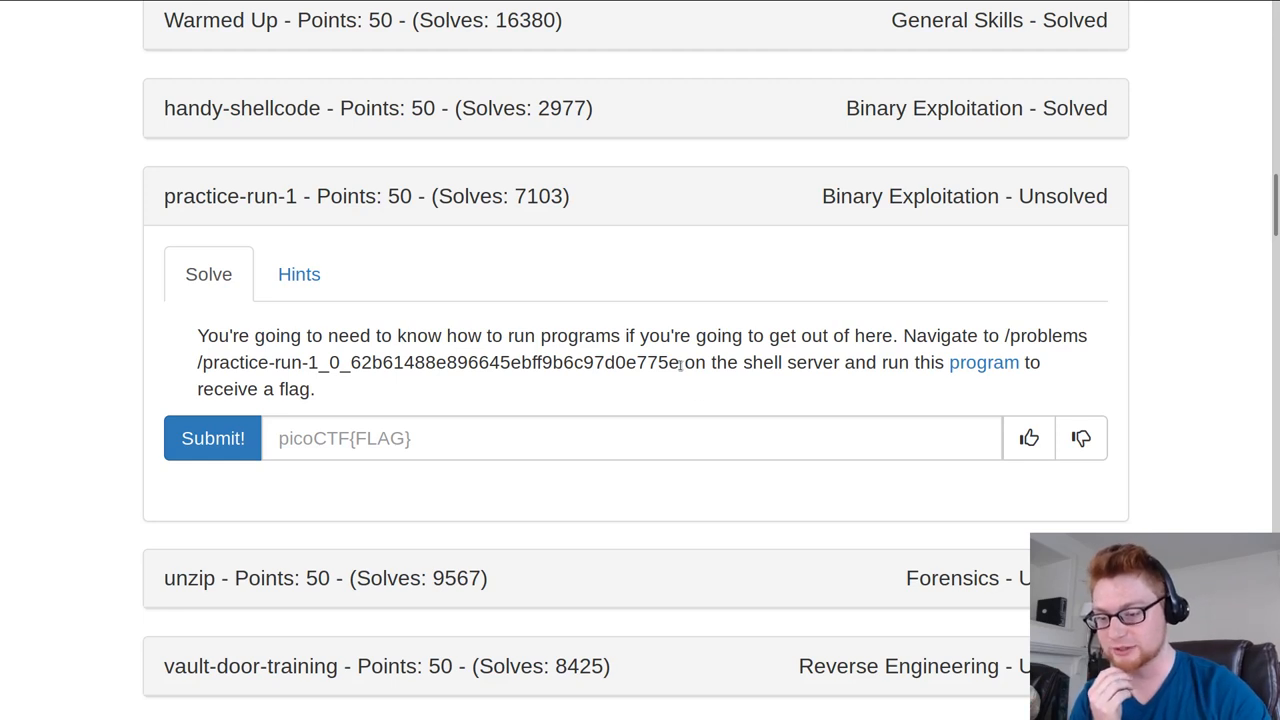
Create the practice_run1 working folder inside the local pico directory
{"action": "left_click_drag", "start_coordinate": [998, 336], "coordinate": [676, 362]}
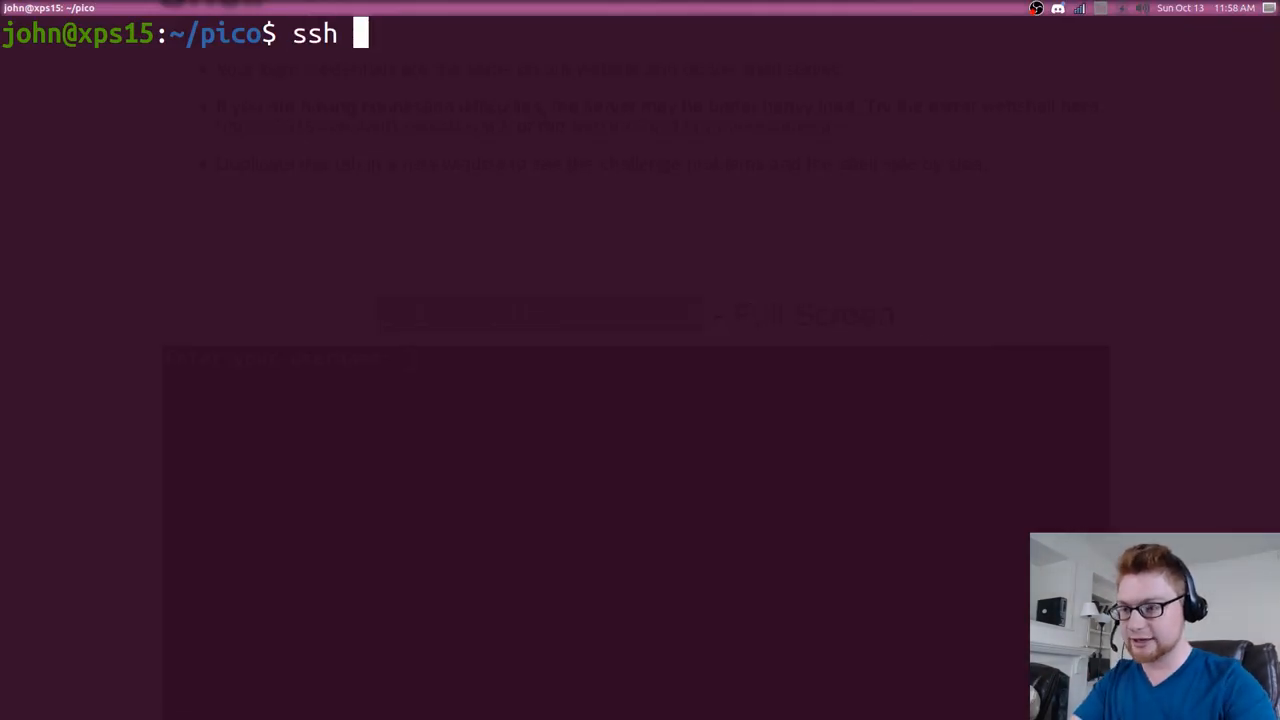
{"action": "type", "text": "JohnHammondY"}
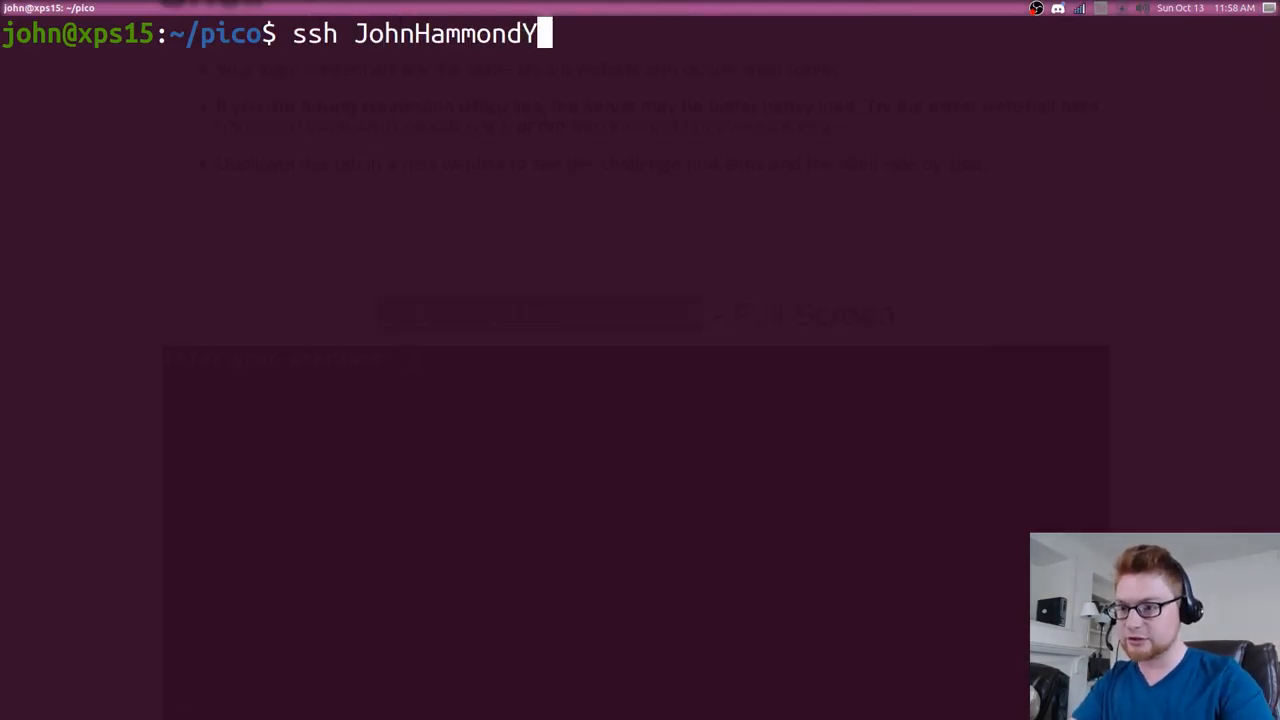
{"action": "type", "text": "mkdir pa"}
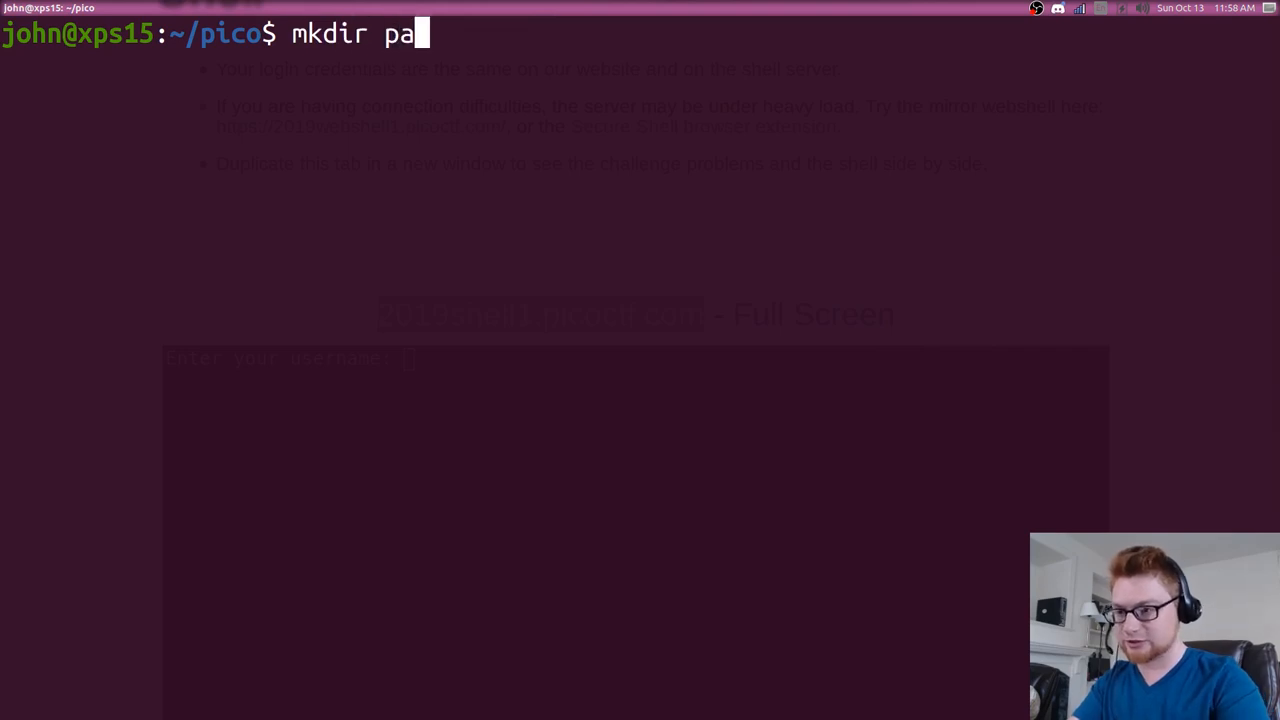
{"action": "type", "text": "ctice_run1"}
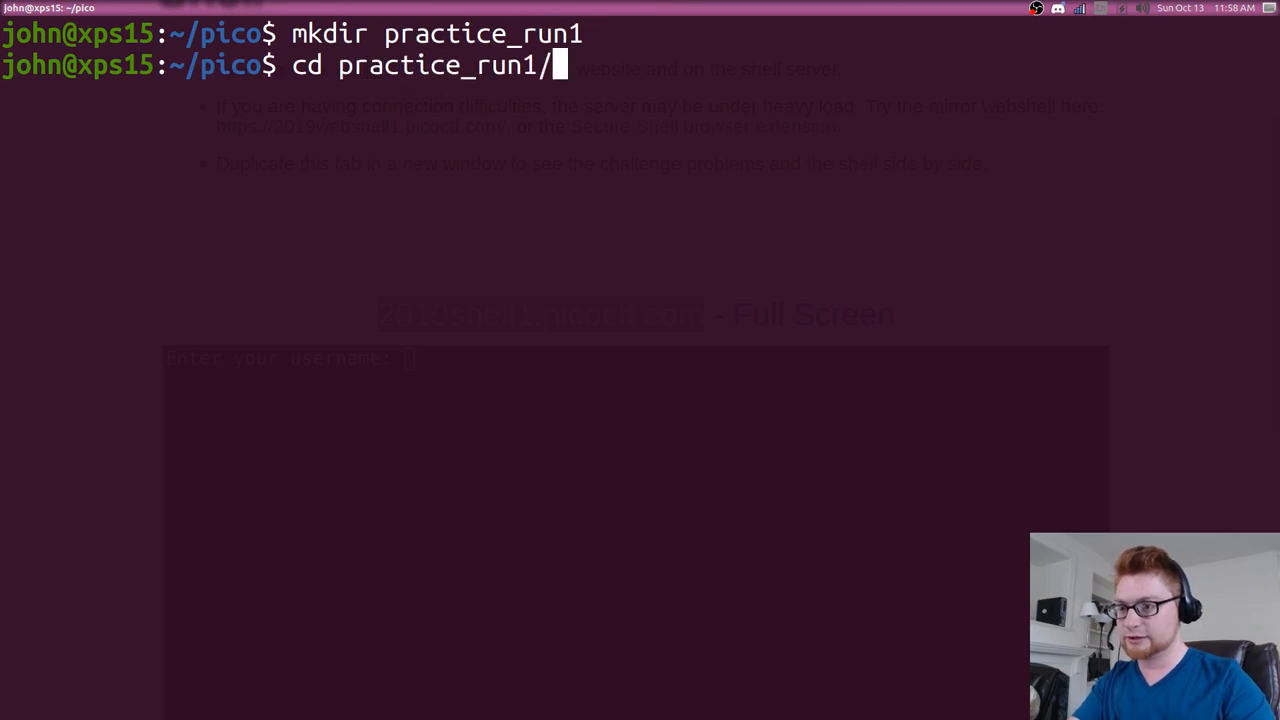
Log in to the 2019shell1 picoCTF server over SSH as JohnHammondYouTube
{"action": "type", "text": "ssh JohnH"}
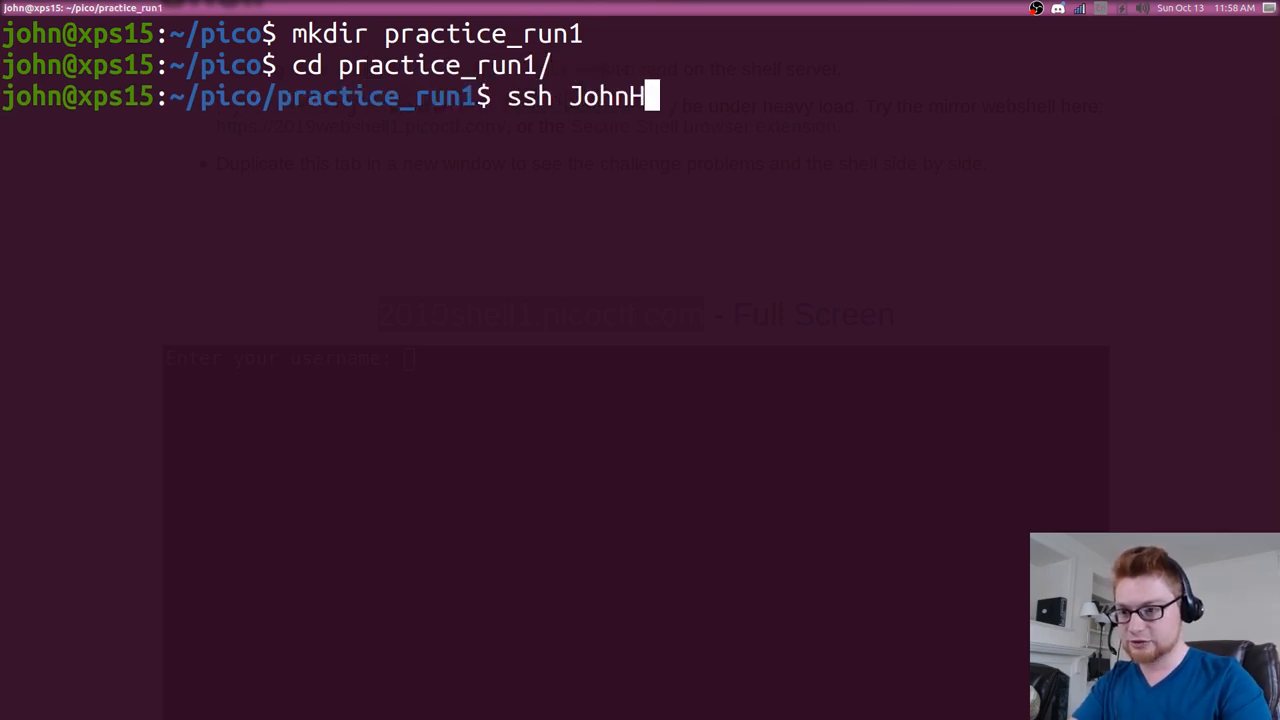
{"action": "type", "text": "ammondYouTube"}
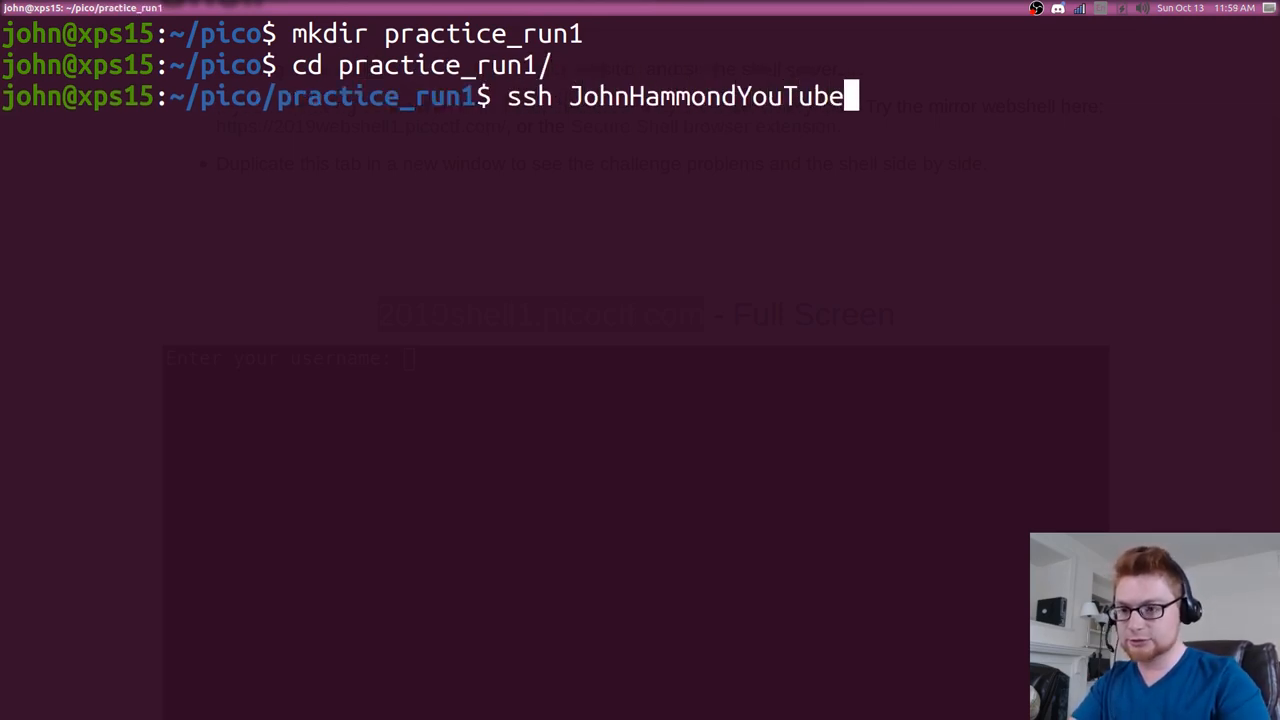
{"action": "key", "text": "Return"}
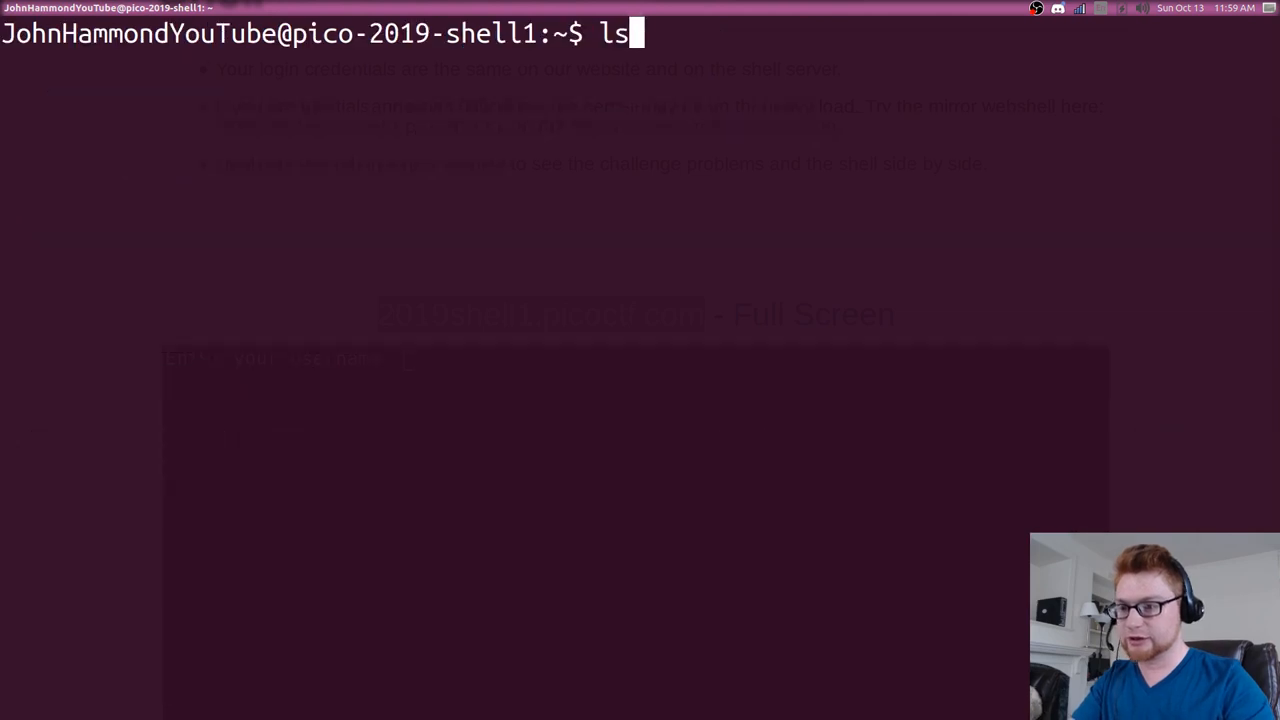
List the server home directory and the practice-run-1 problem files with ls -l
{"action": "key", "text": "Return"}
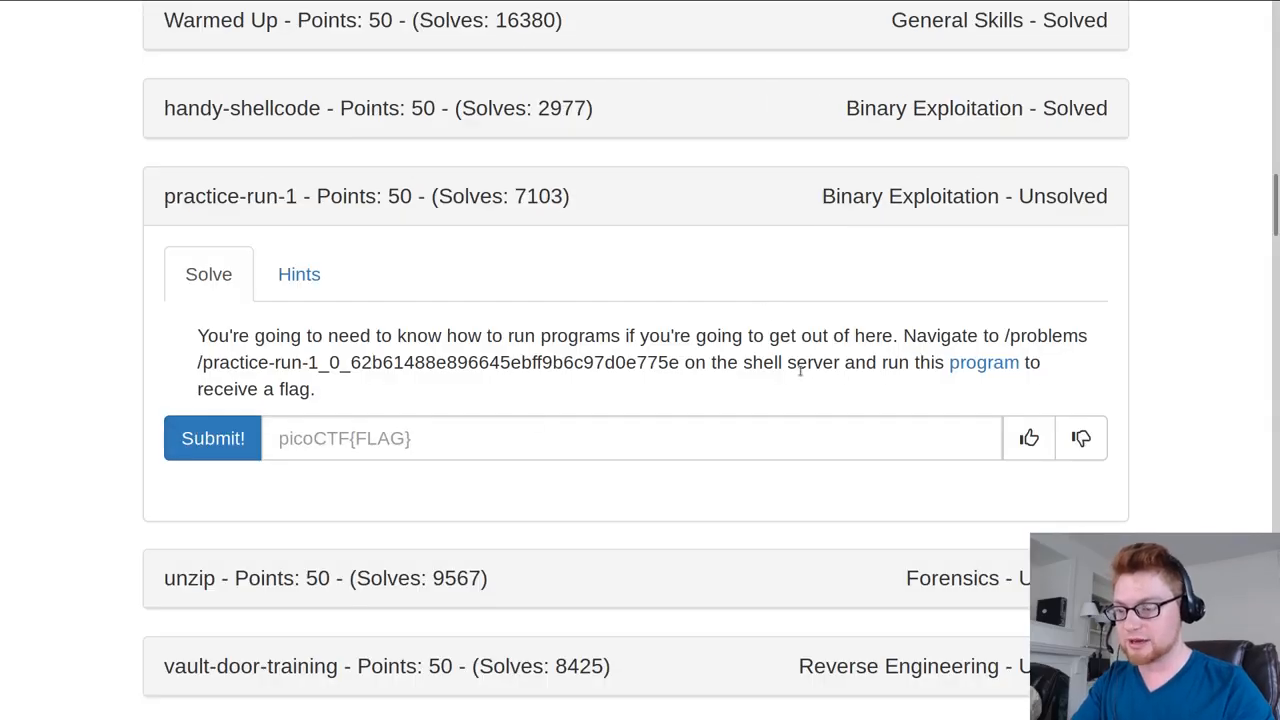
{"action": "left_click_drag", "start_coordinate": [996, 336], "coordinate": [676, 362]}
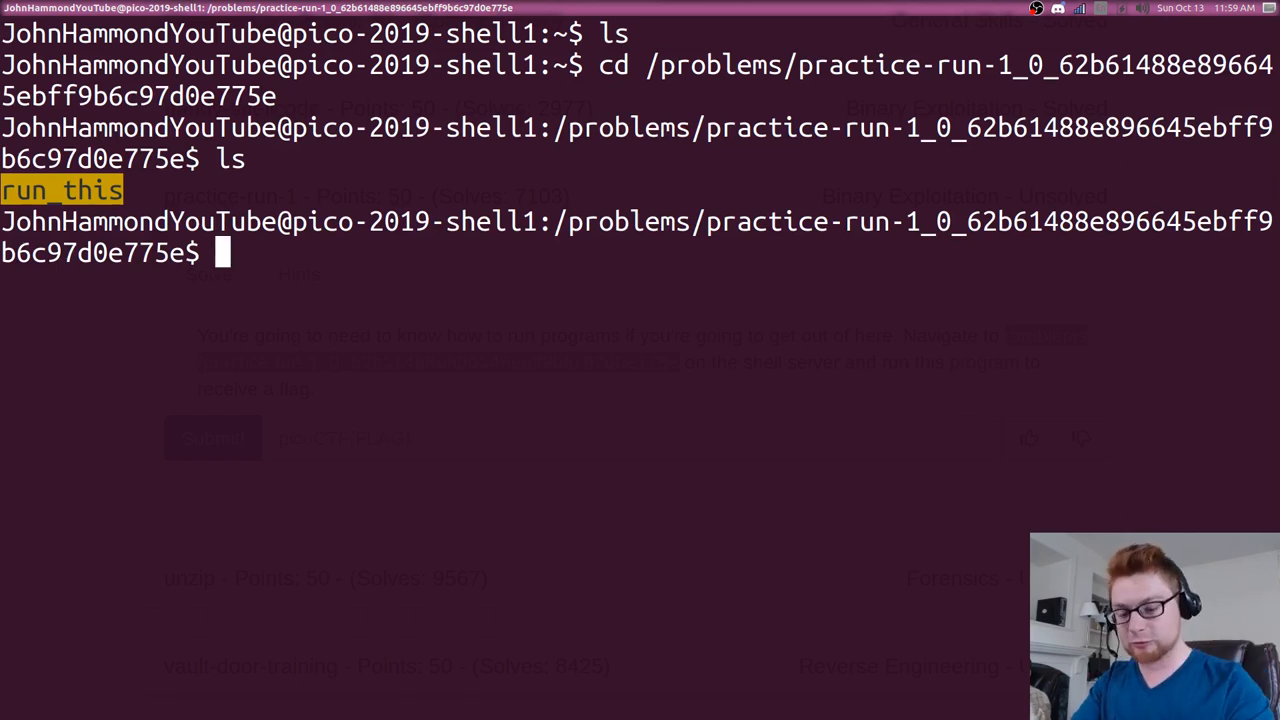
{"action": "type", "text": "ls -l"}
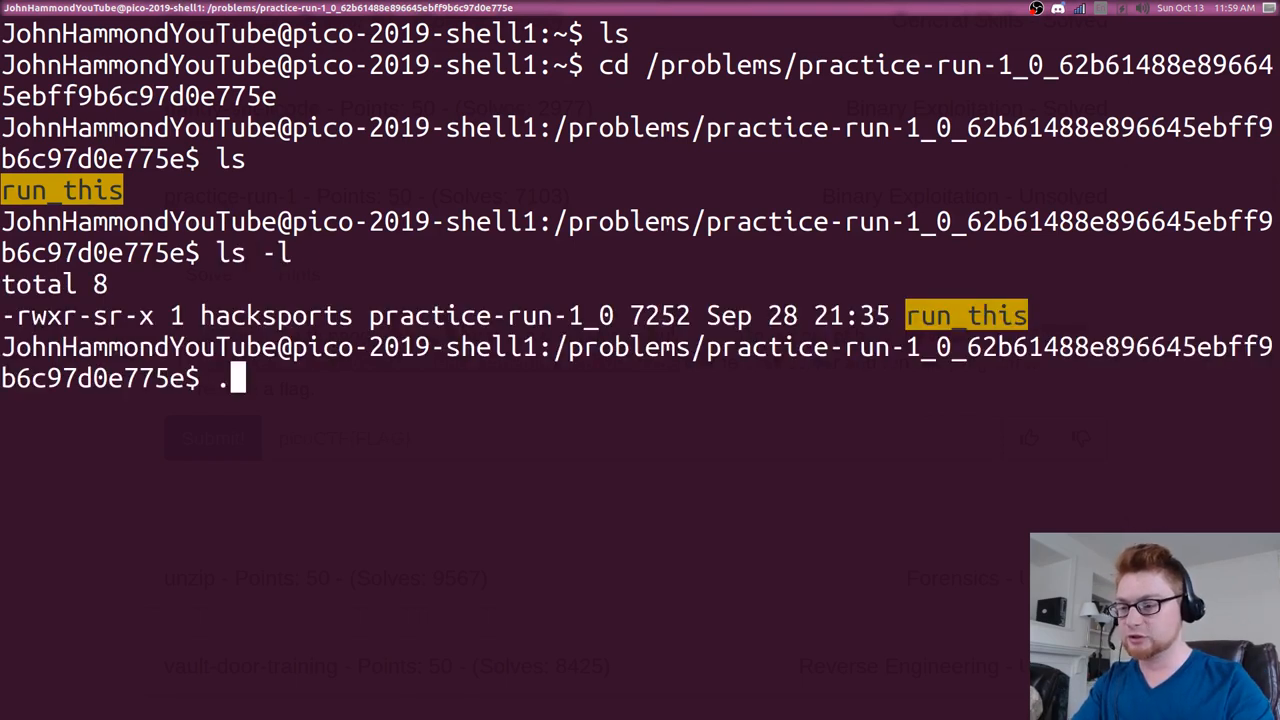
{"action": "key", "text": "Return"}
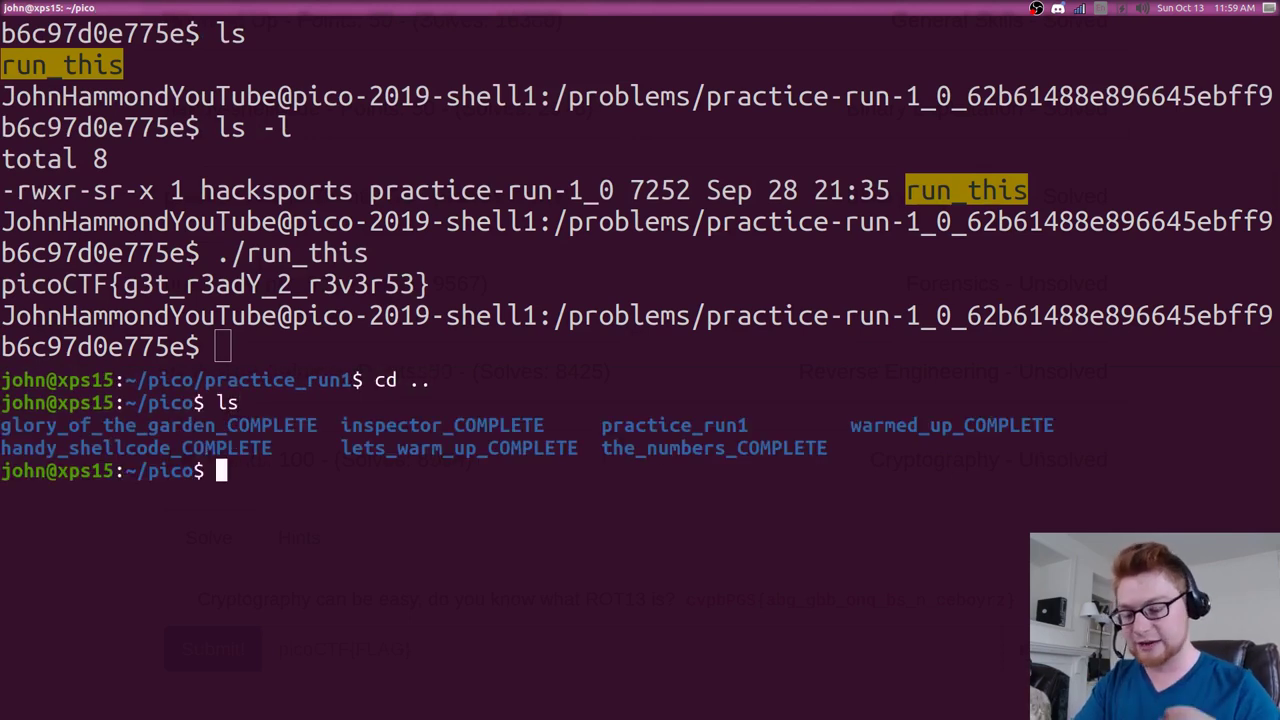
Generate an RSA key pair with ssh-keygen, saved as id_rsa in the pico folder
{"action": "type", "text": "ssh-key"}
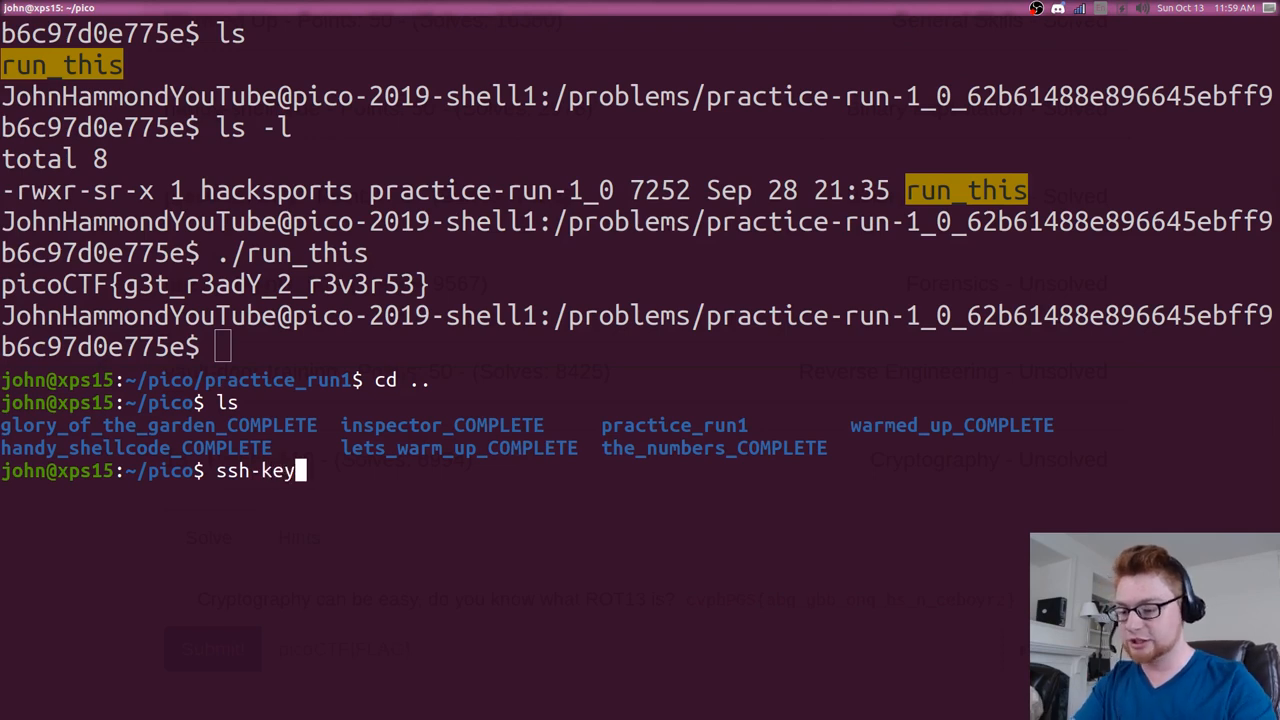
{"action": "key", "text": "Return"}
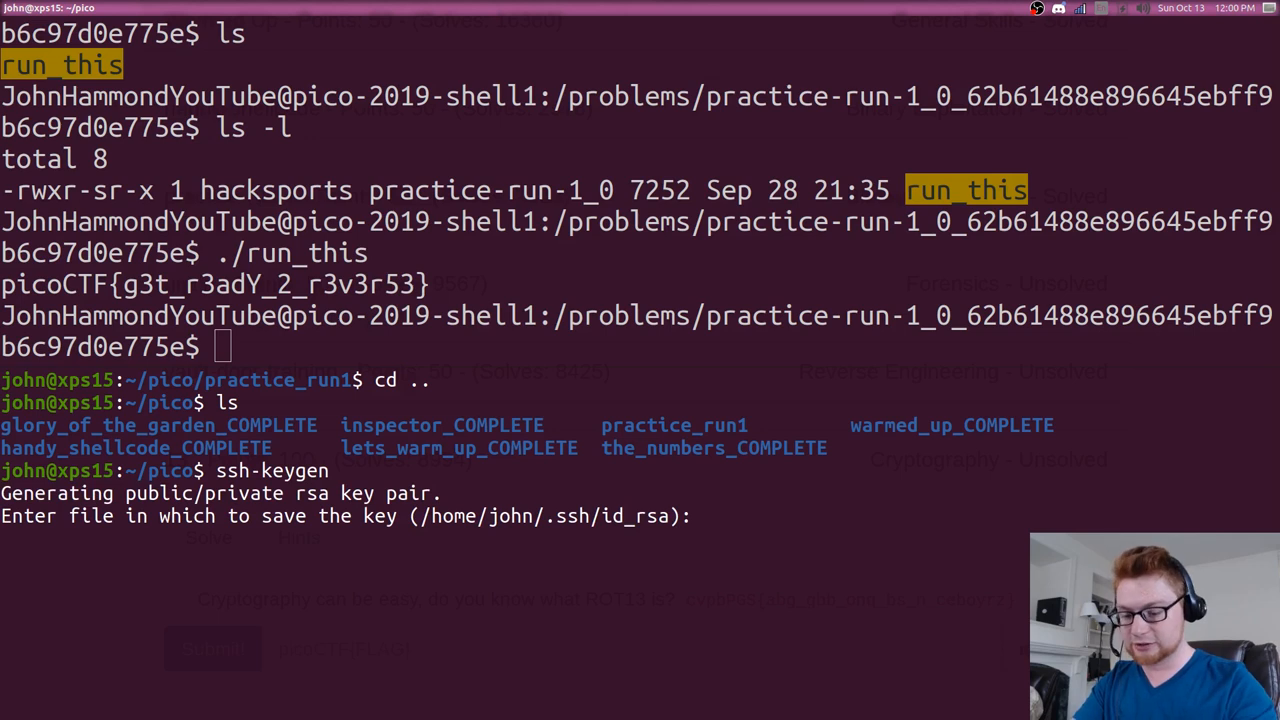
{"action": "type", "text": "/home/john/.ssh/id_rsa): /home/john/pico/id_"}
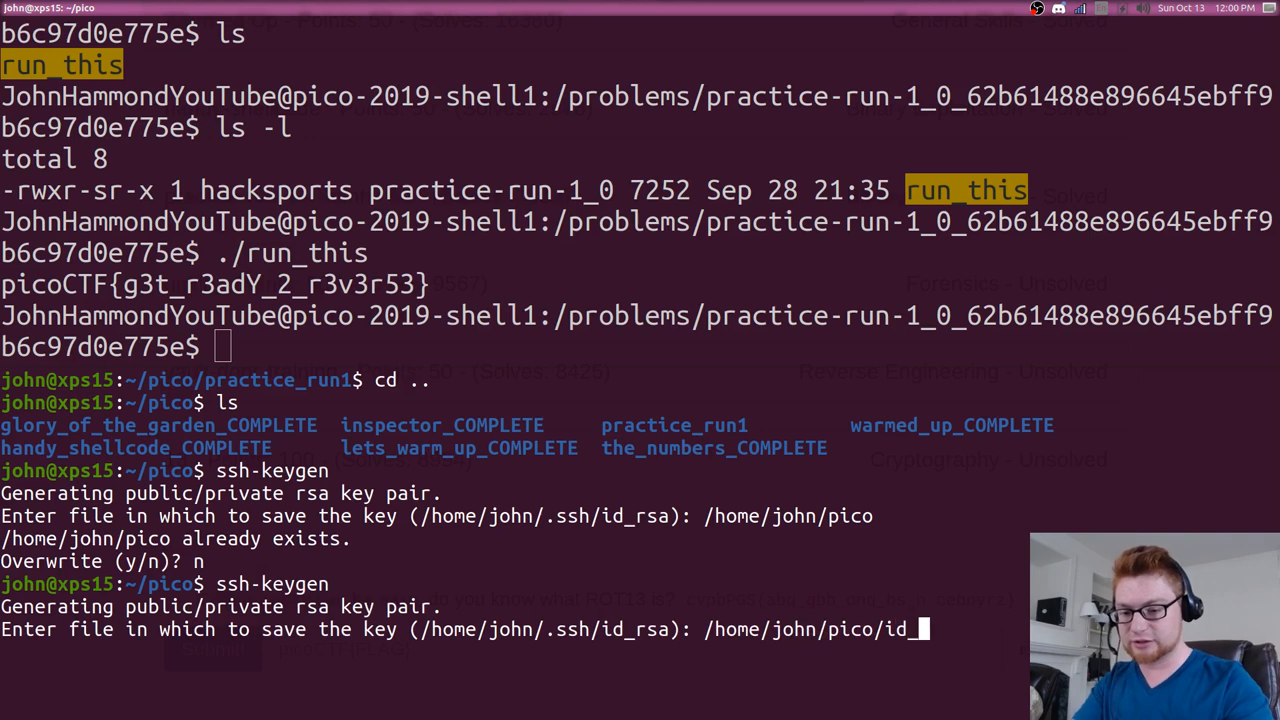
{"action": "key", "text": "Return"}
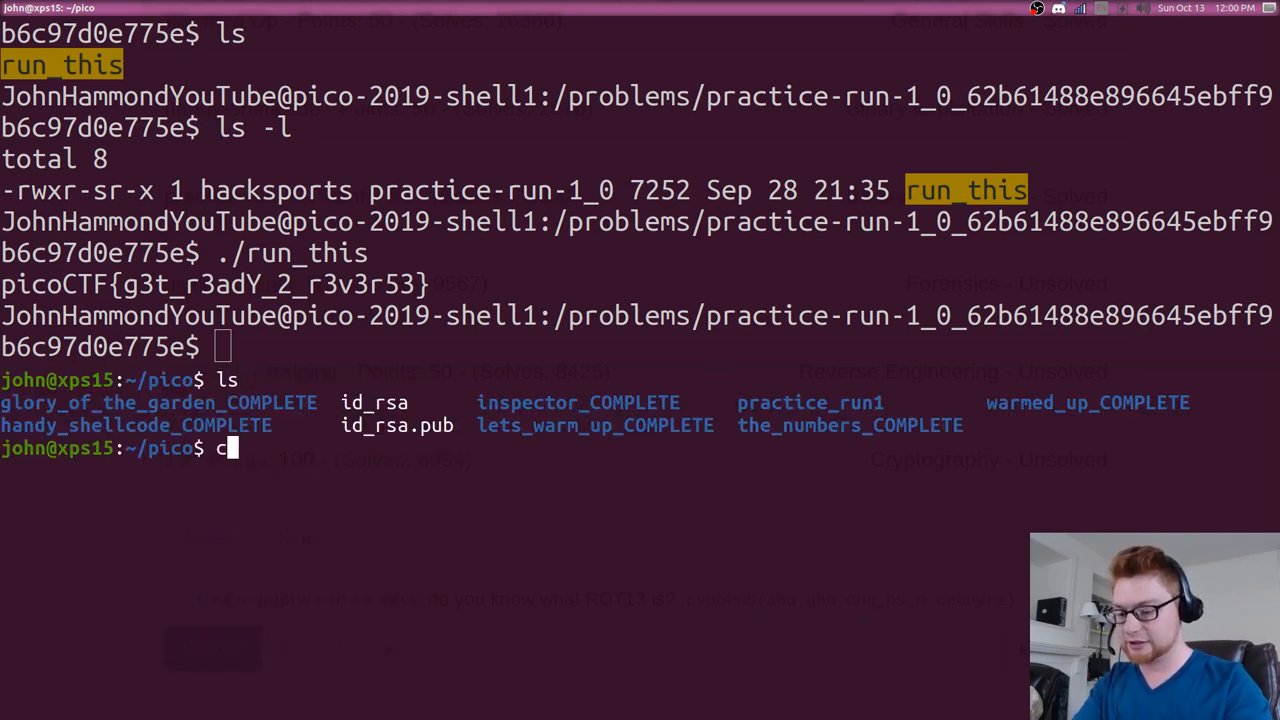
Print the id_rsa.pub public key contents for copying
{"action": "type", "text": "at id_rsa.pub"}
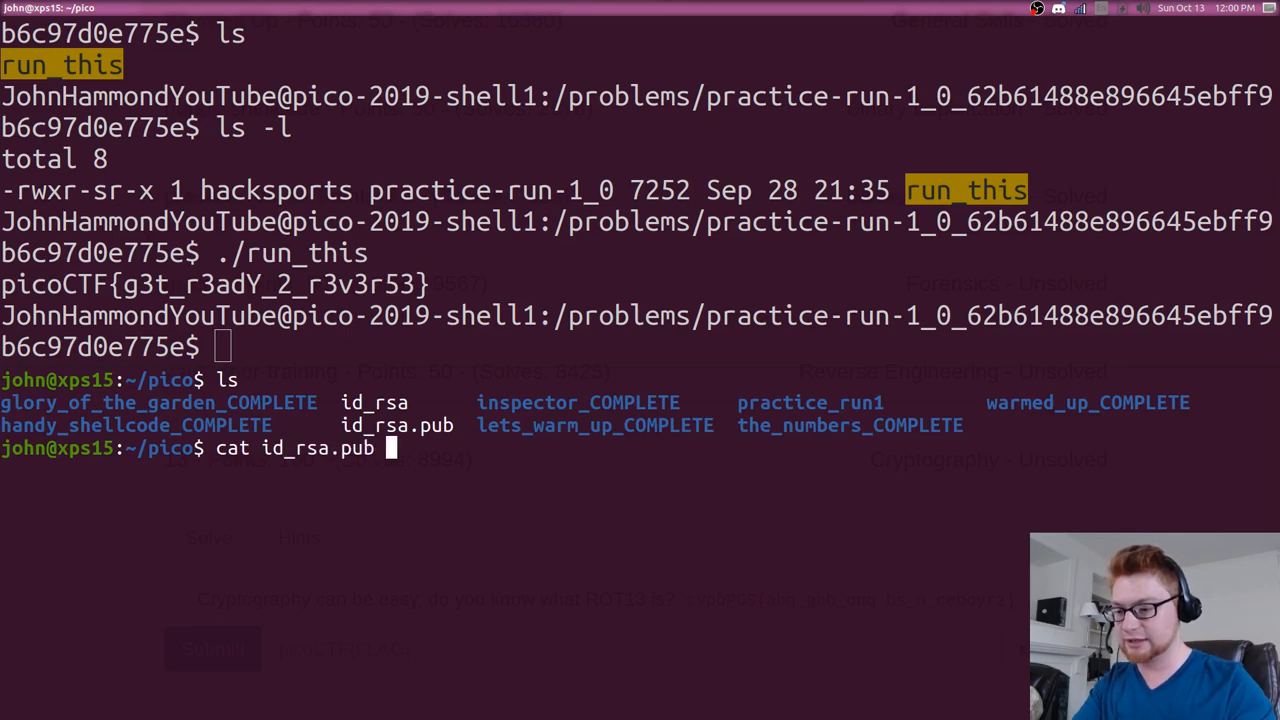
{"action": "key", "text": "Return"}
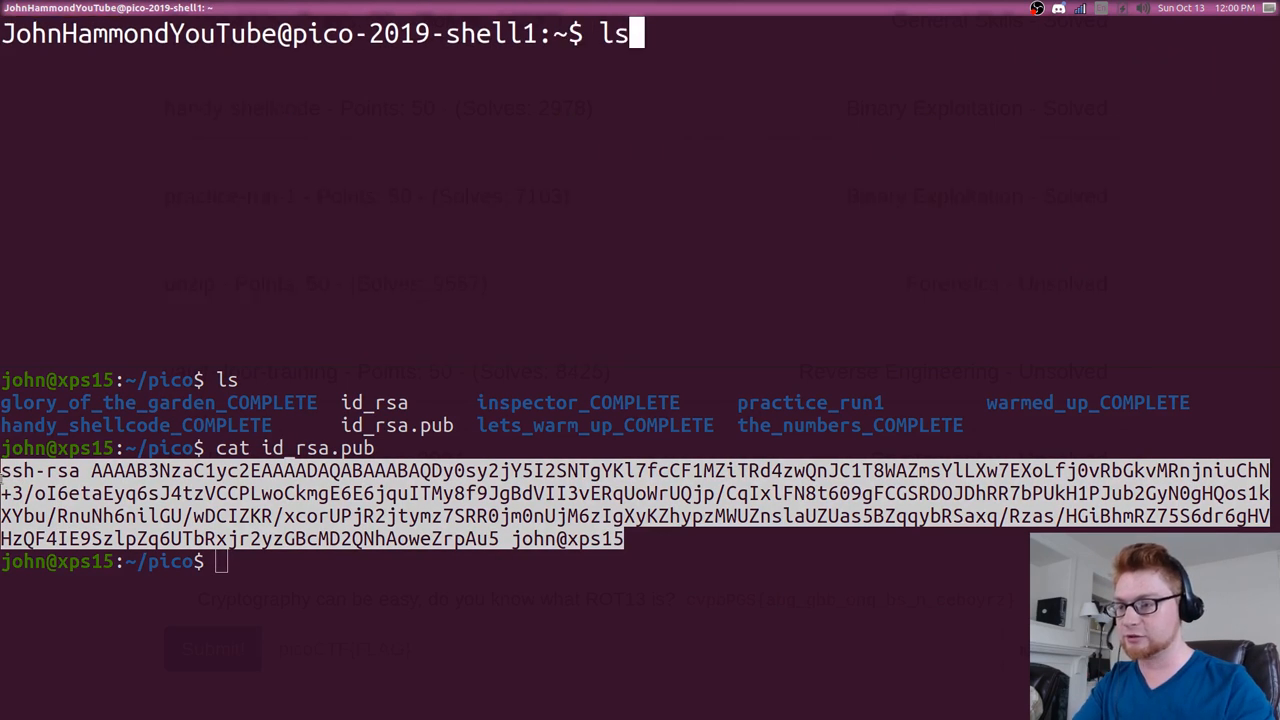
List the server home directory and enter its .ssh folder
{"action": "key", "text": "Return"}
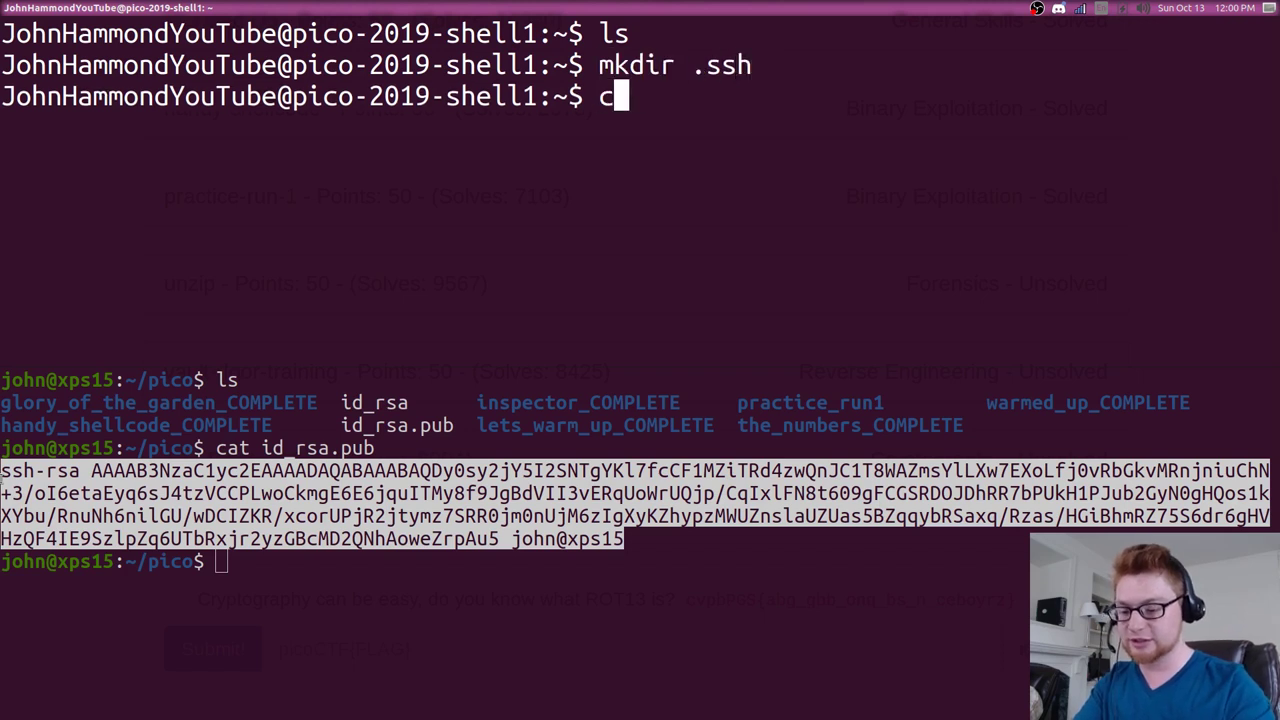
{"action": "type", "text": "d .s"}
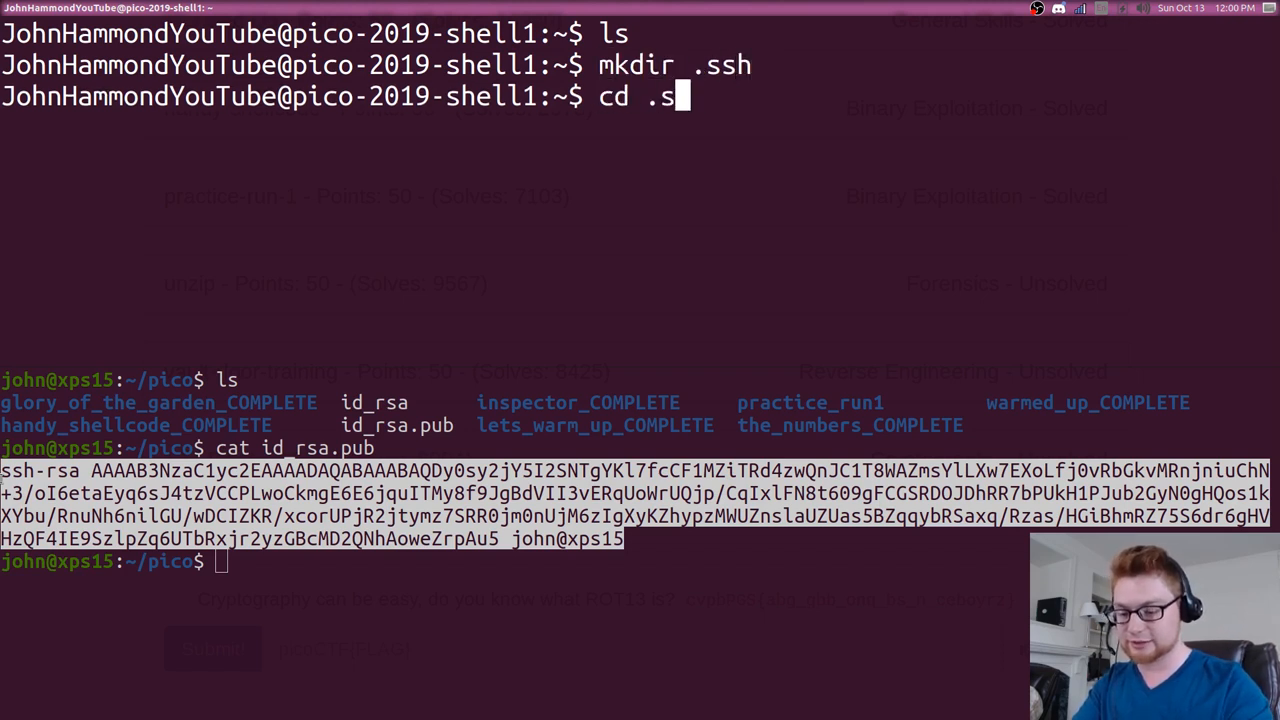
{"action": "key", "text": "Return"}
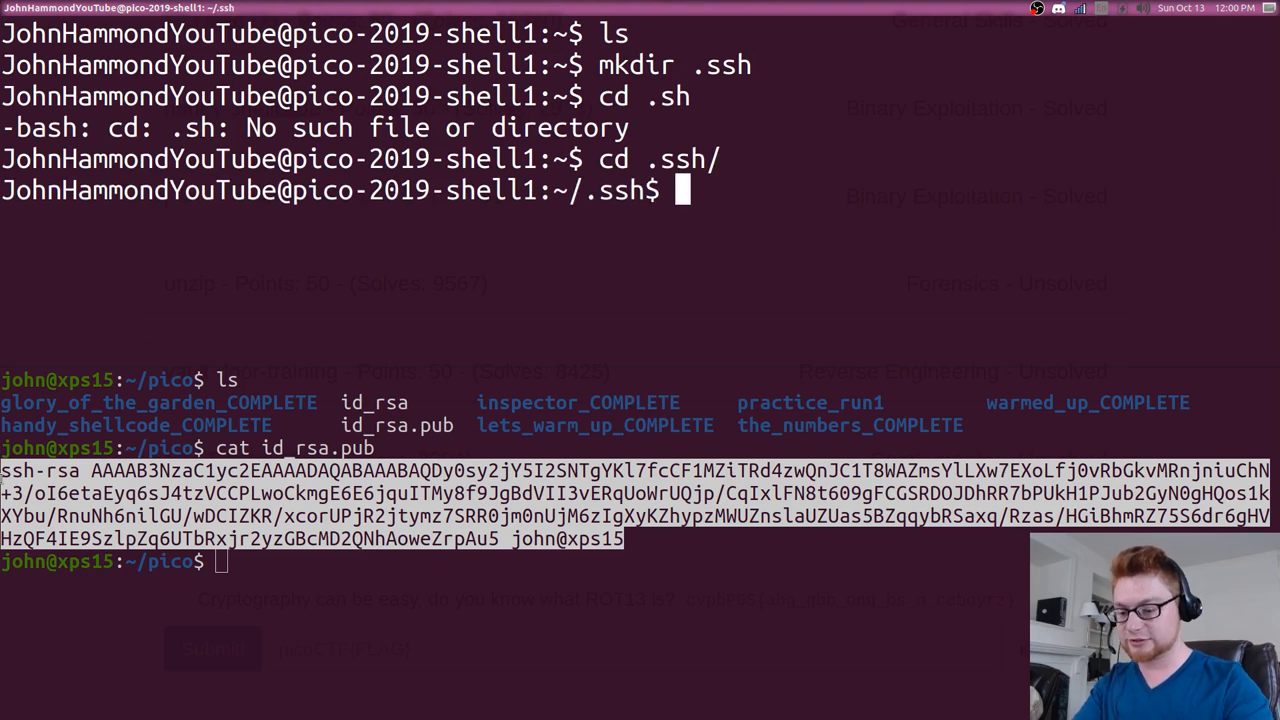
Edit authorized_keys in nano to hold the copied public key
{"action": "type", "text": "nano authori"}
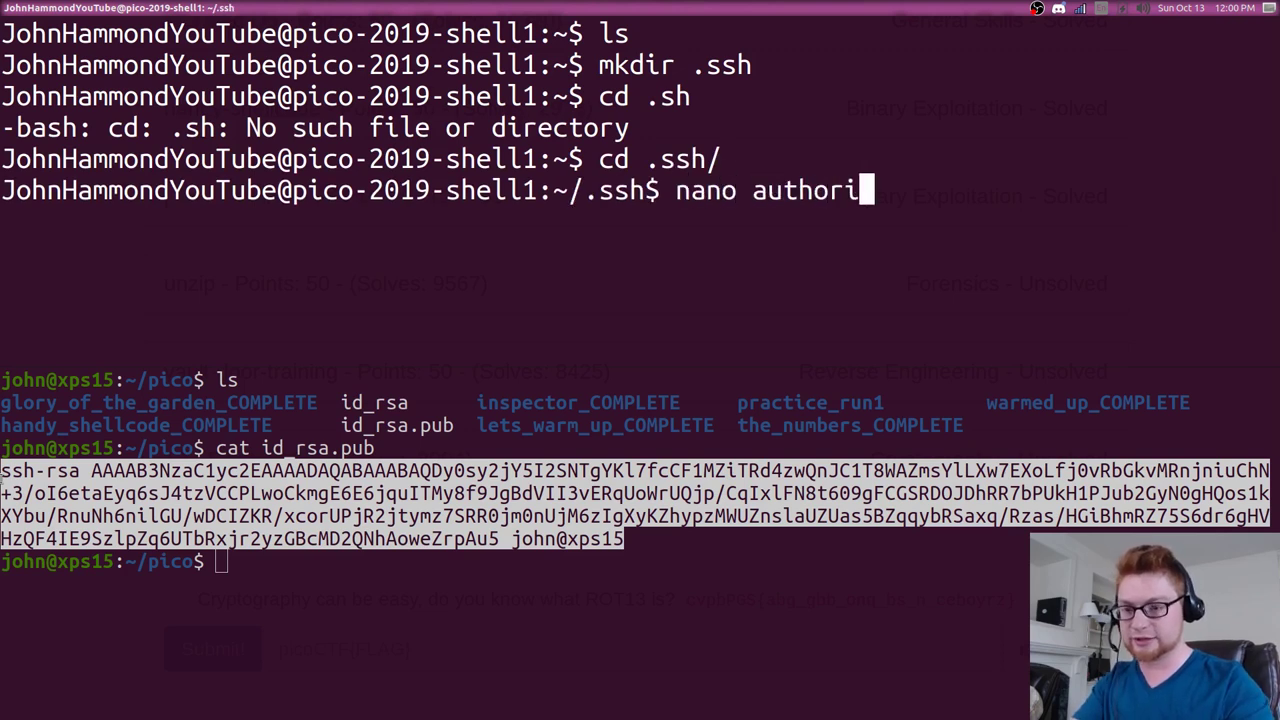
{"action": "type", "text": "zed_k"}
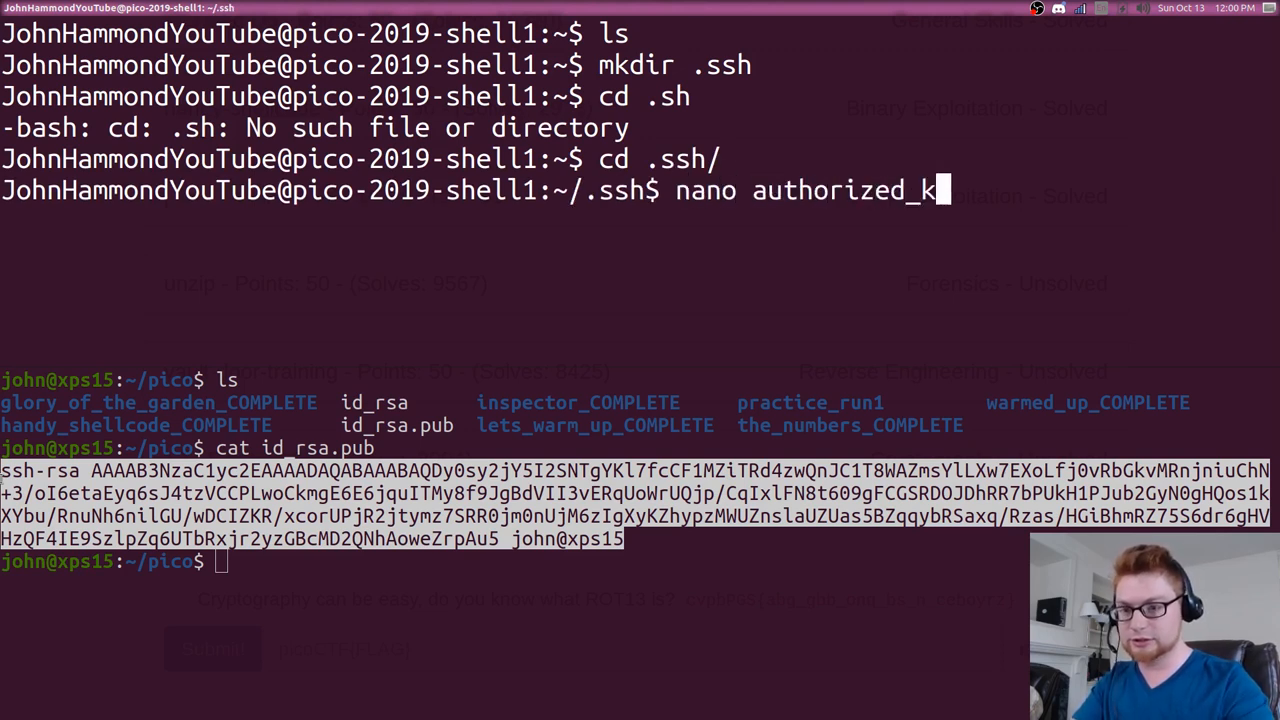
{"action": "key", "text": "Return"}
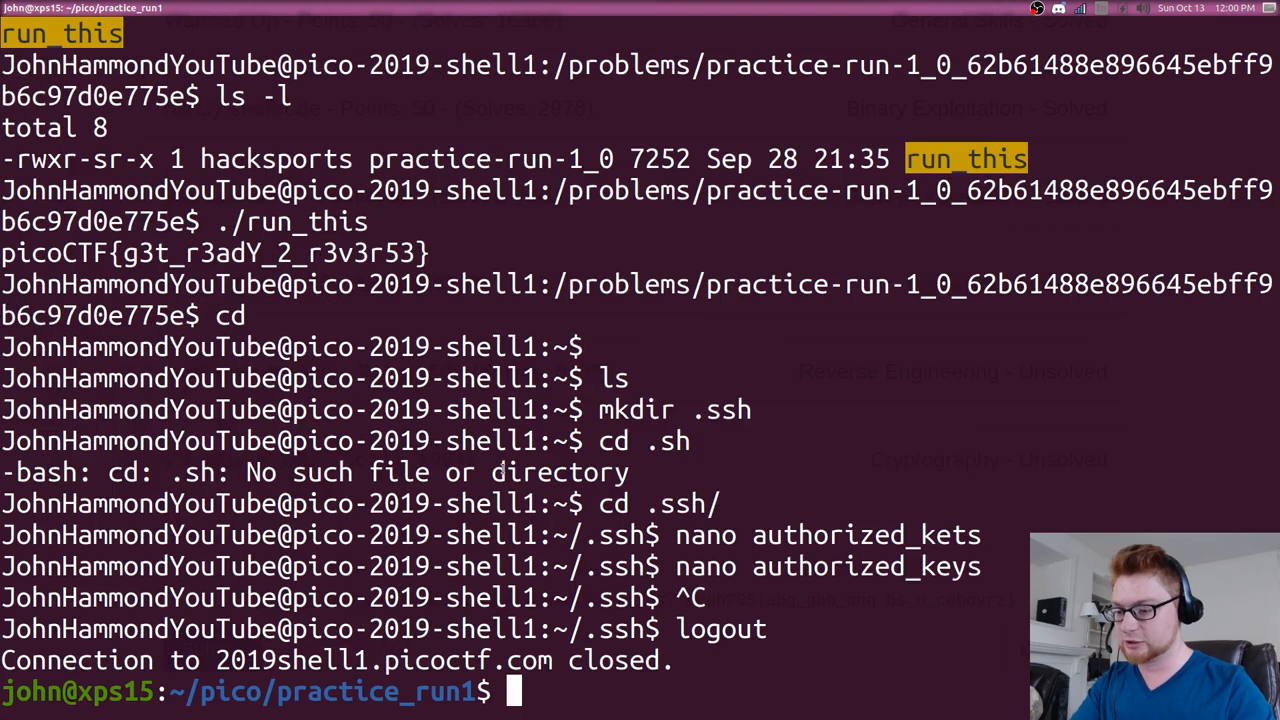
Connect to the shell server with ssh -i ../id_rsa to test key-based login
{"action": "type", "text": "ssh JohnHammondYouTube@2019shell1.picoctf.com"}
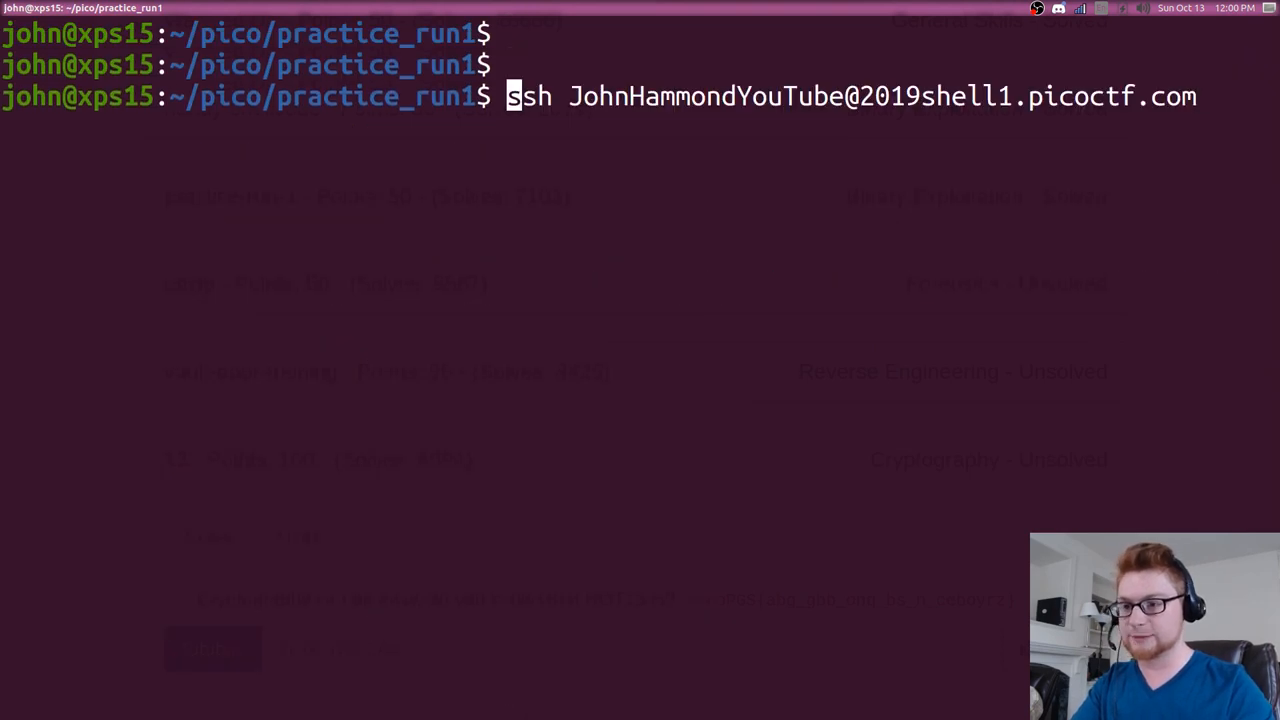
{"action": "type", "text": "-i ../"}
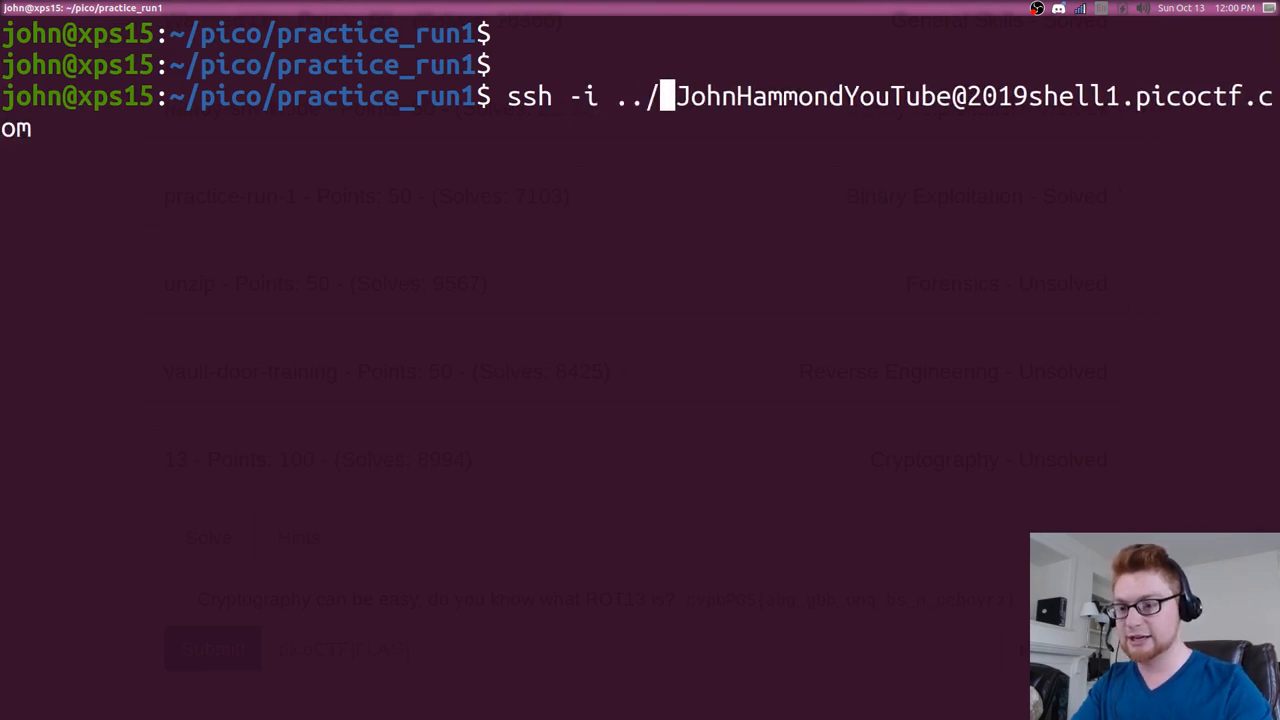
{"action": "type", "text": "id_rsa"}
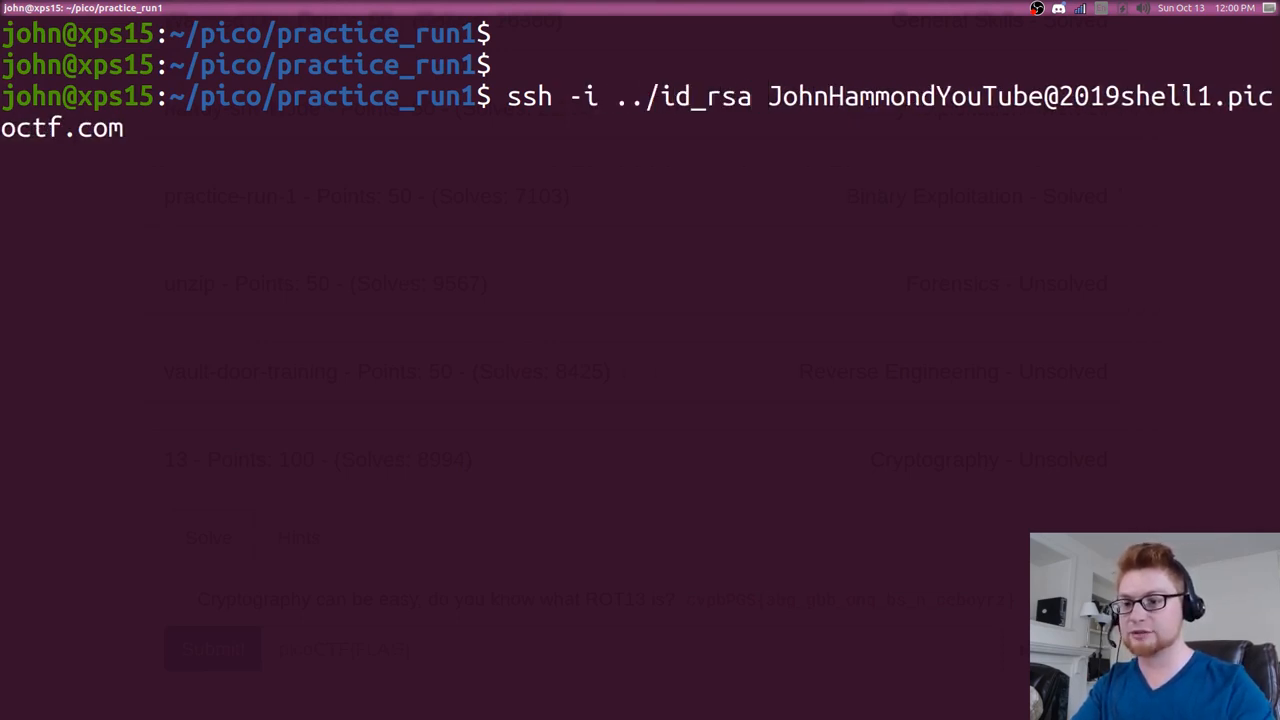
{"action": "key", "text": "Return"}
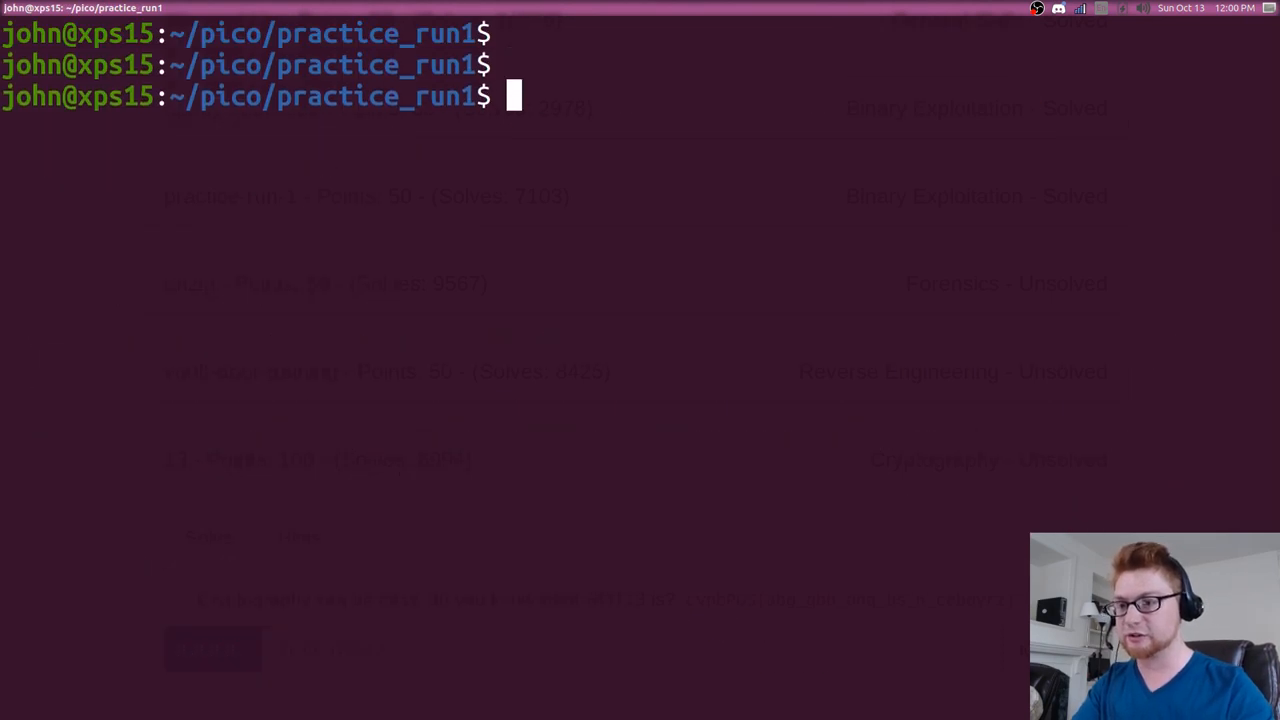
Run run_this remotely via a key-based SSH one-liner, printing picoCTF{g3t_r3adY_2_r3v3r53} locally
{"action": "type", "text": "ssh -i ../id_rsa JohnHammondYouTube@2019shell1.picoctf.com \"\""}
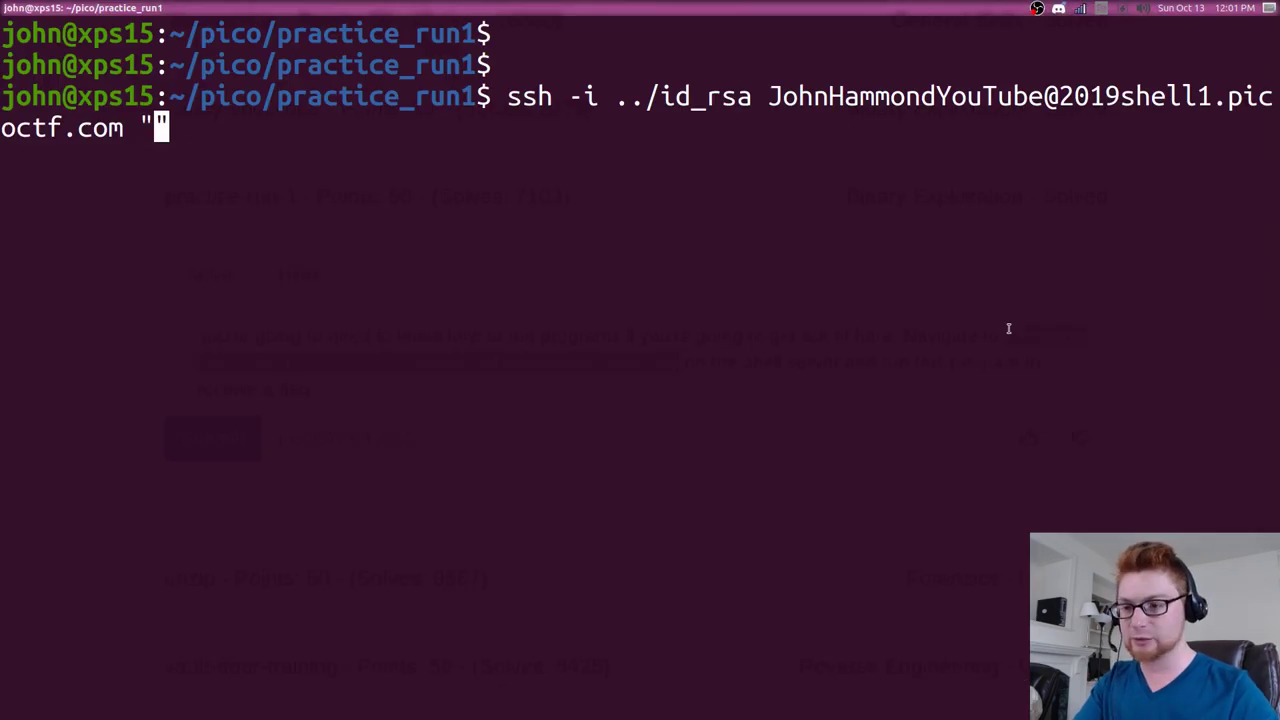
{"action": "type", "text": "/problems/practice-run-1_0_62b61488e896645ebff9b6c97d0e775e/run"}
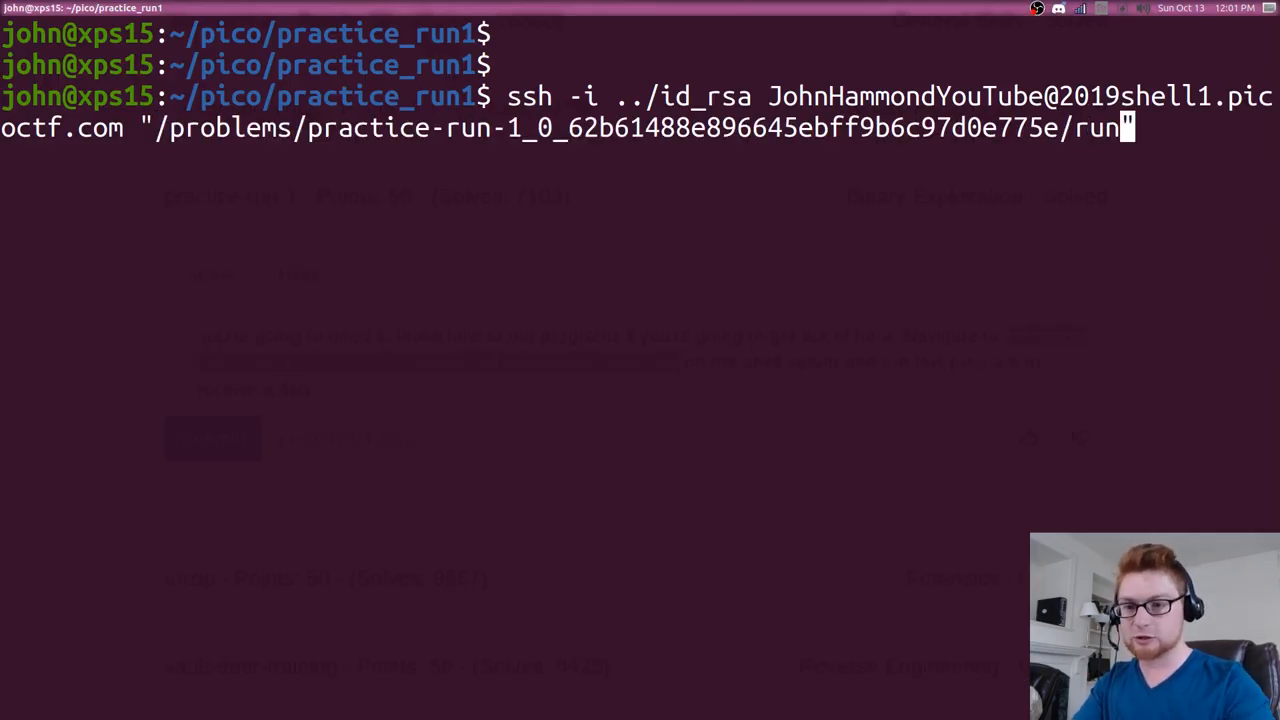
{"action": "type", "text": "_this"}
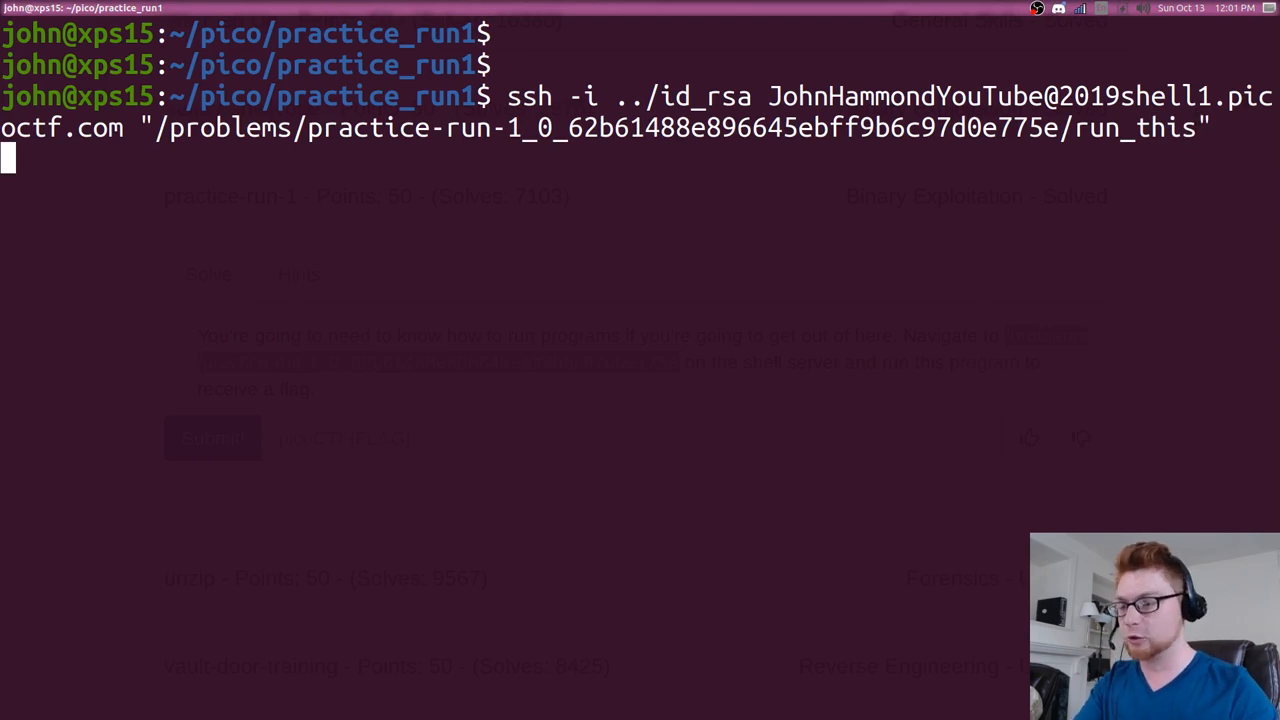
{"action": "key", "text": "Return"}
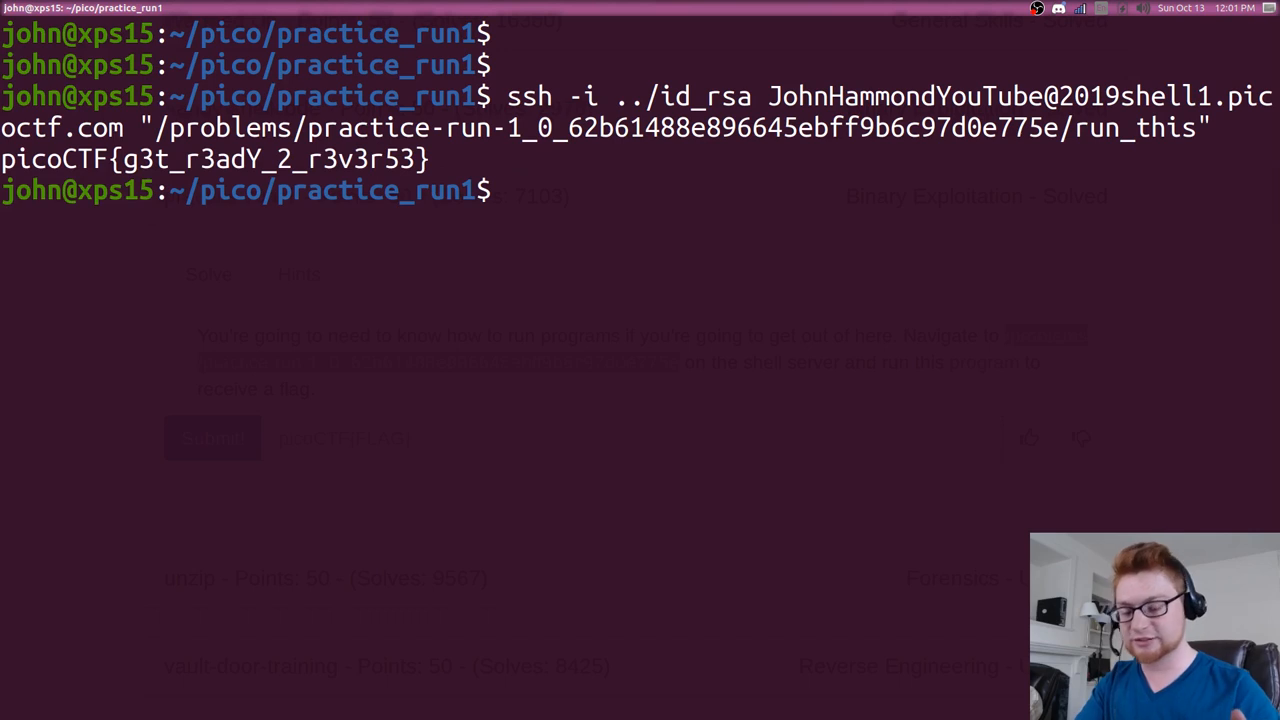
Save the flag to flag.txt and the one-liner to get_flag.sh, then display the script
{"action": "type", "text": "save_flag"}
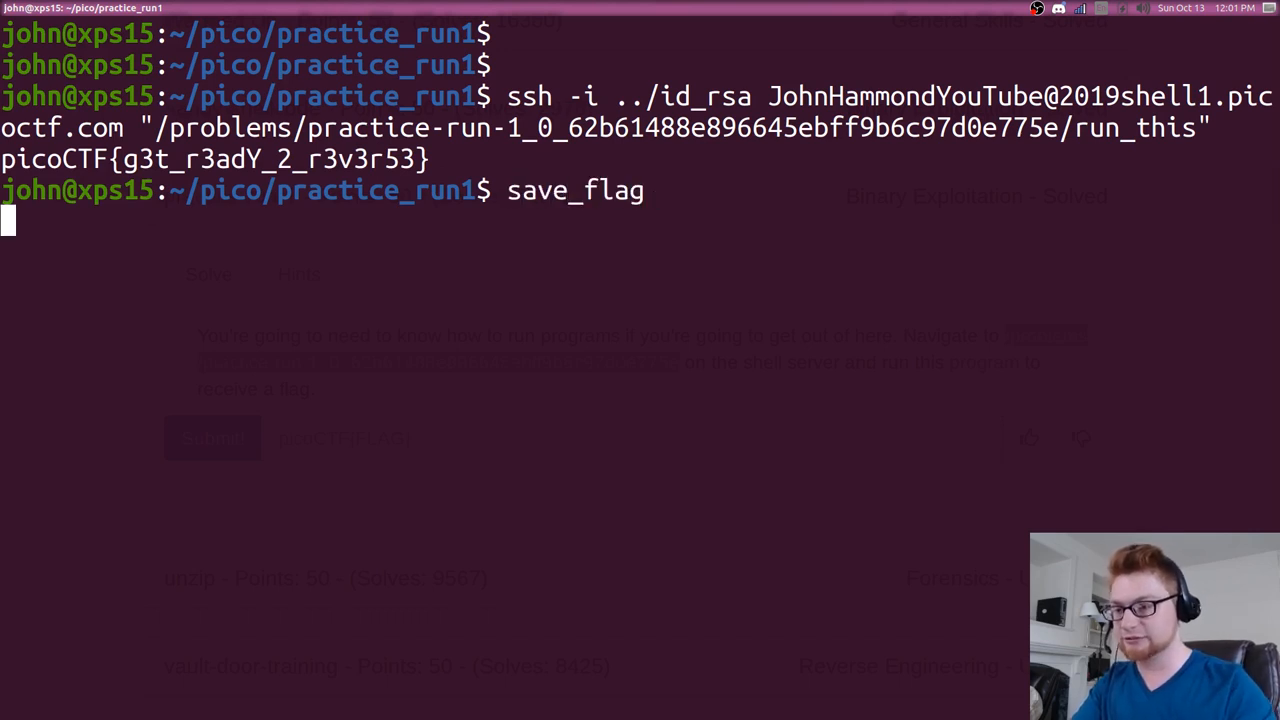
{"action": "key", "text": "Return"}
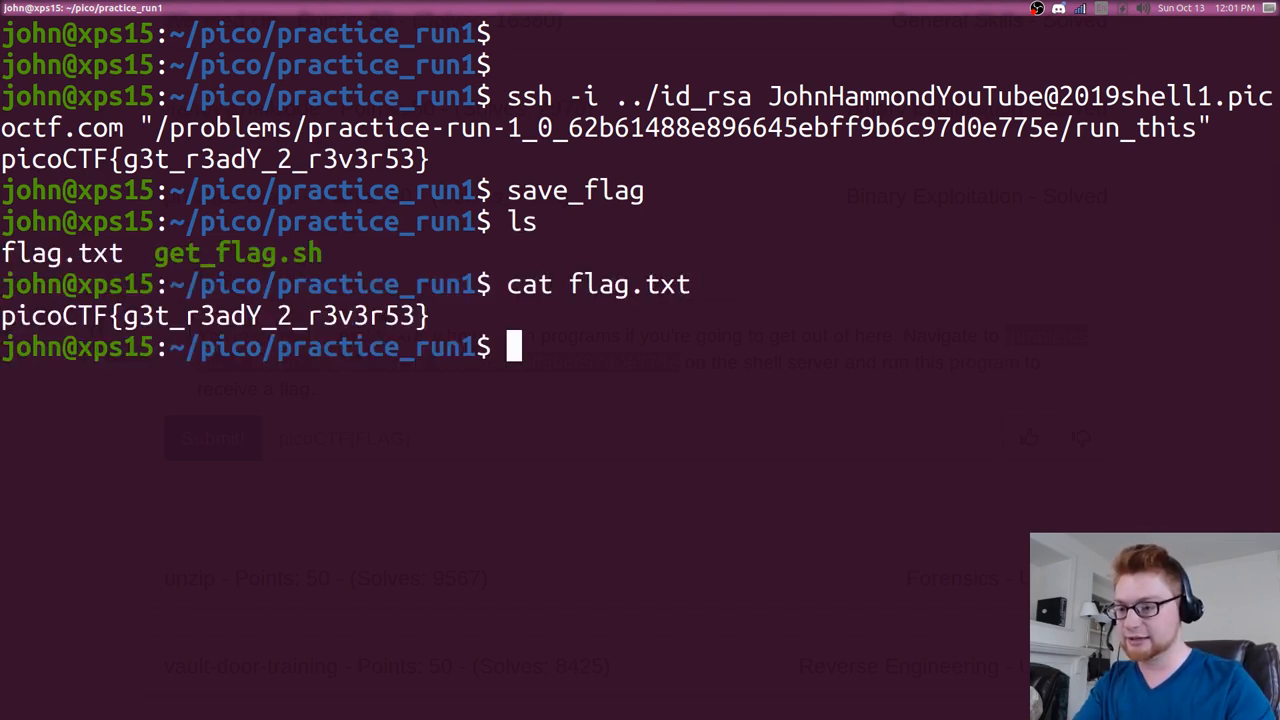
{"action": "type", "text": "cat get_flag.sh"}
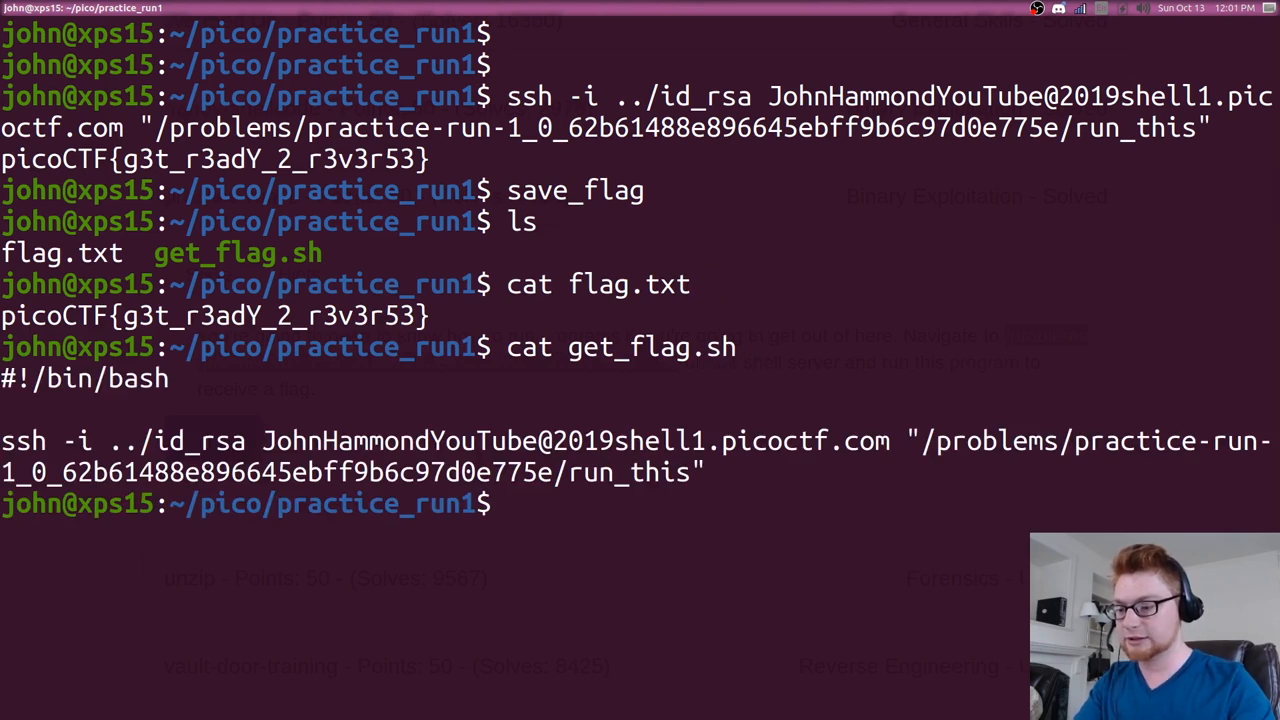
Mark the practice_run1 folder finished and show it renamed in the pico directory
{"action": "type", "text": "finish"}
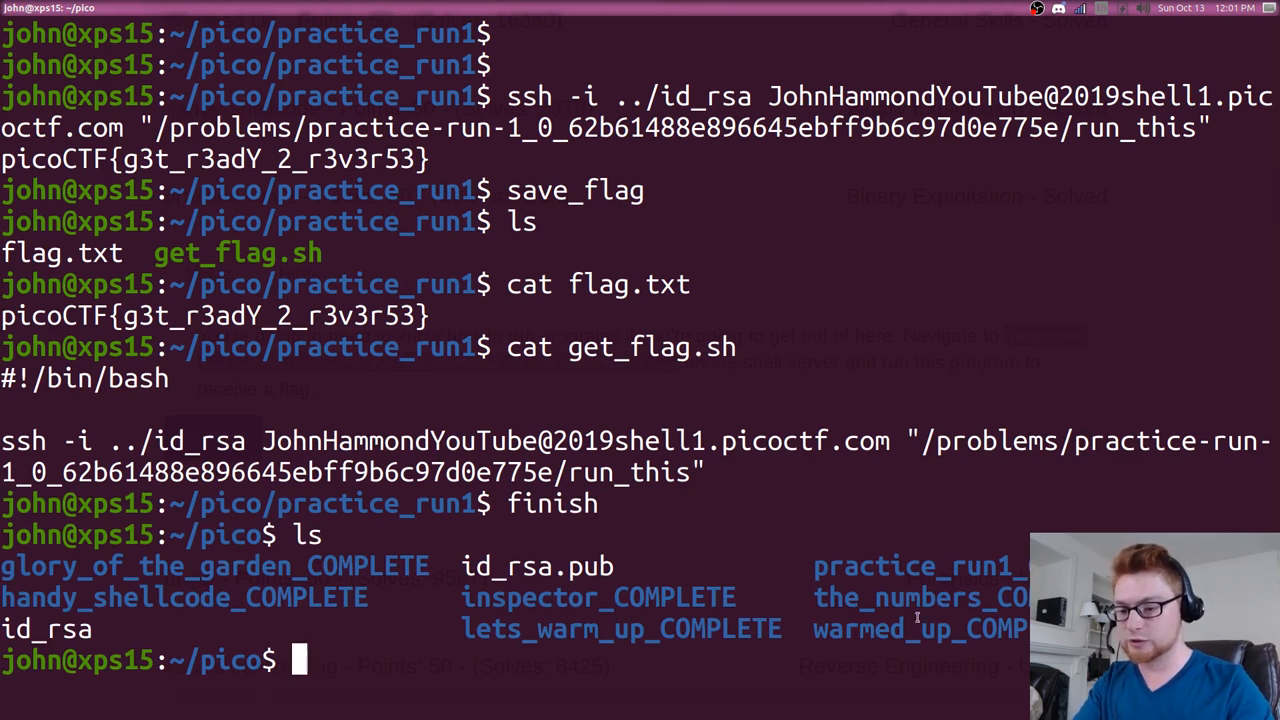
{"action": "double_click", "coordinate": [916, 566]}
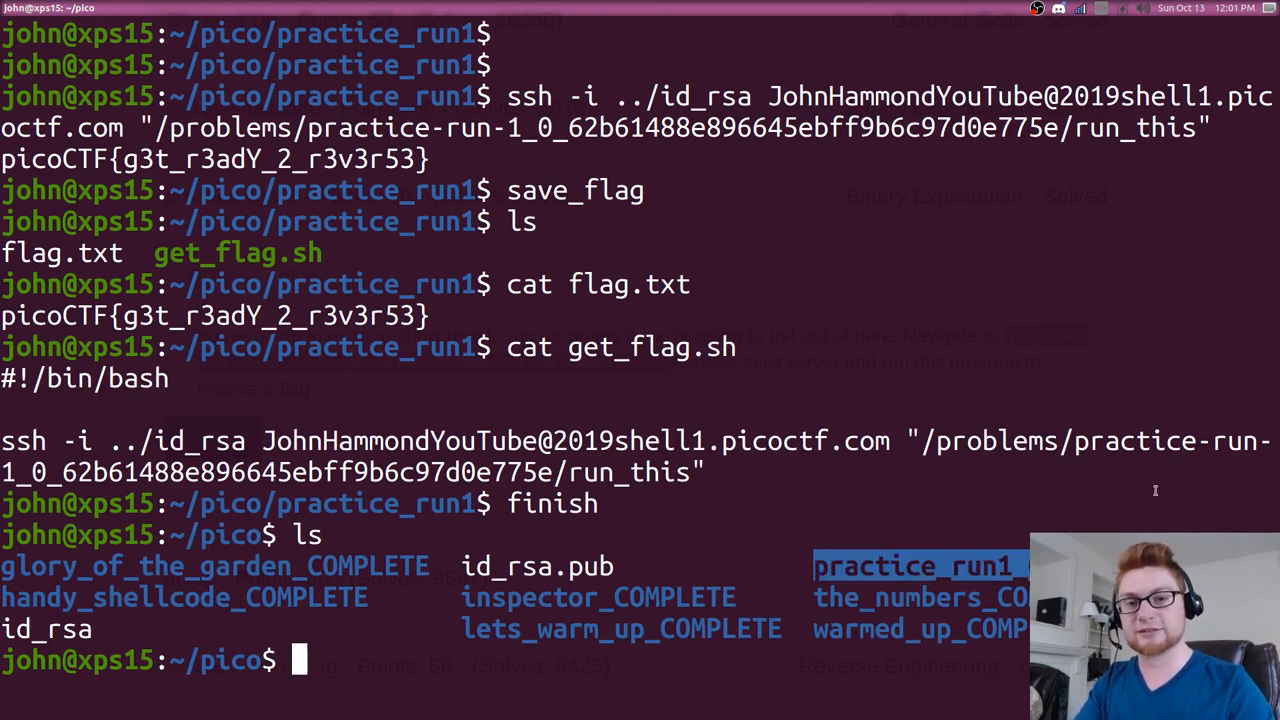